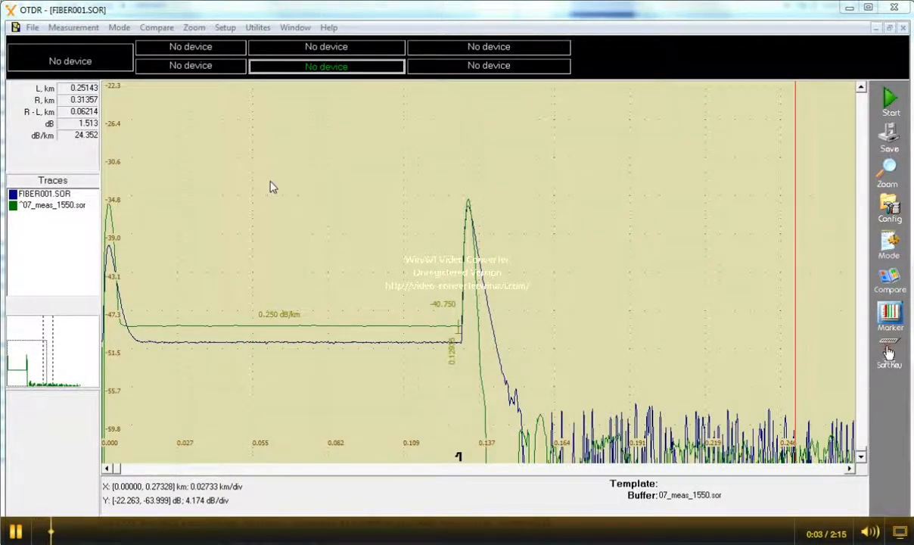
pyautogui.moveTo(157, 33)
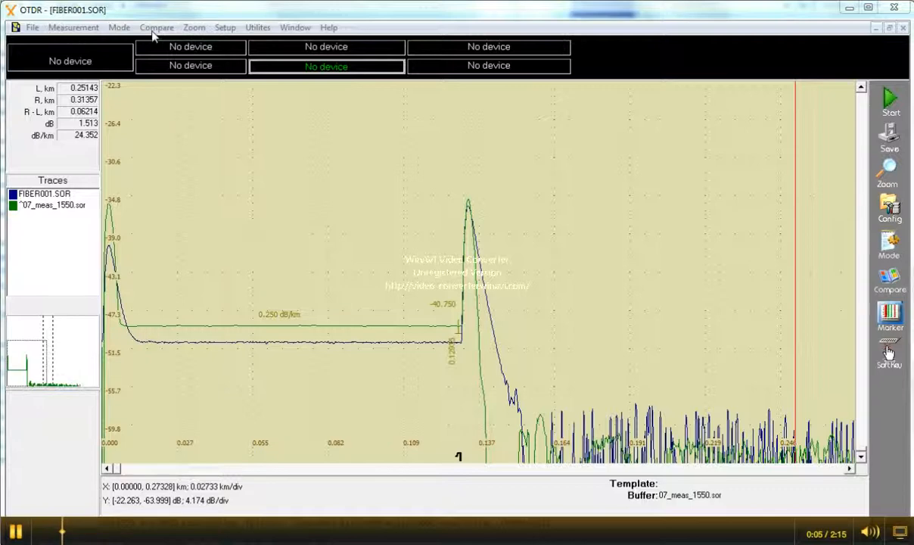
# - Open the Mode menu to list the measurement modes, including LSA attenuation
pyautogui.click(118, 28)
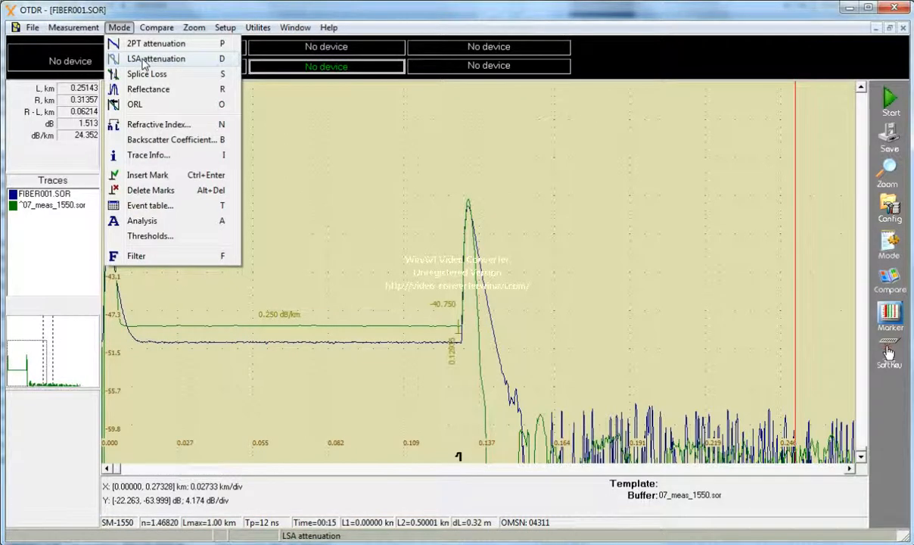
# - Switch to LSA attenuation and measure 07_meas_1550.sor, reading 0.077 dB/km over 0.028–0.120 km
pyautogui.click(154, 59)
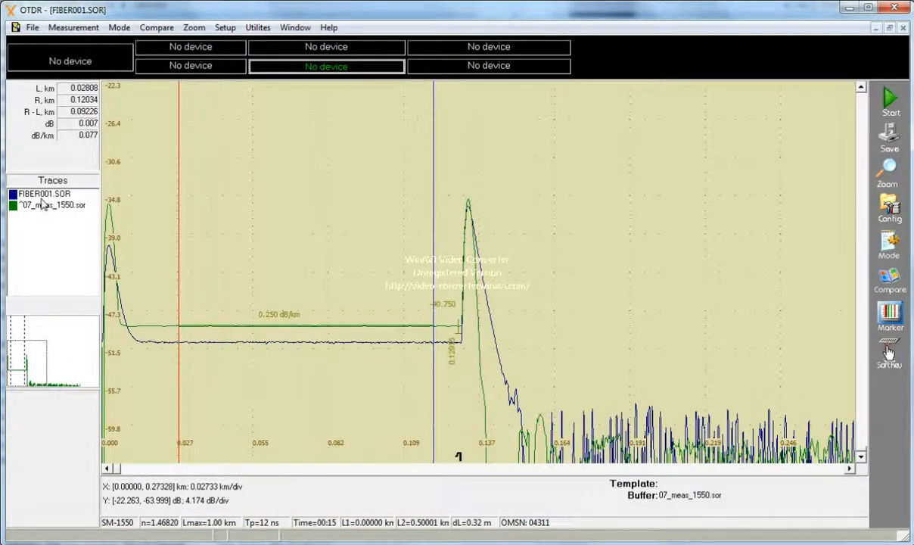
pyautogui.click(41, 194)
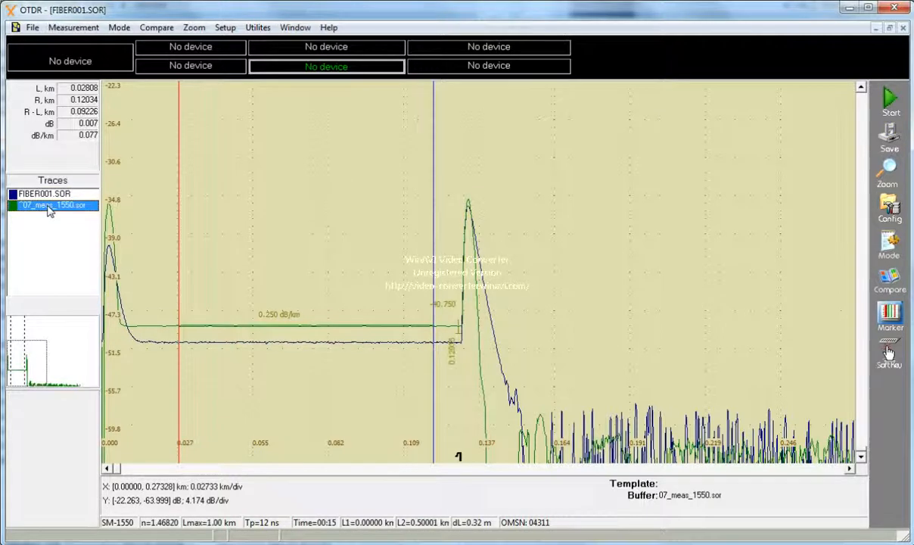
pyautogui.moveTo(50, 215)
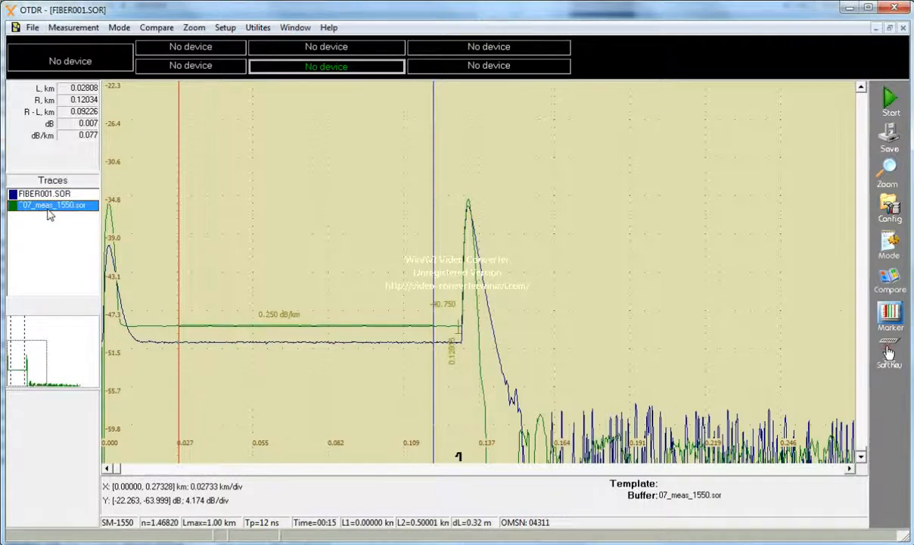
pyautogui.moveTo(80, 216)
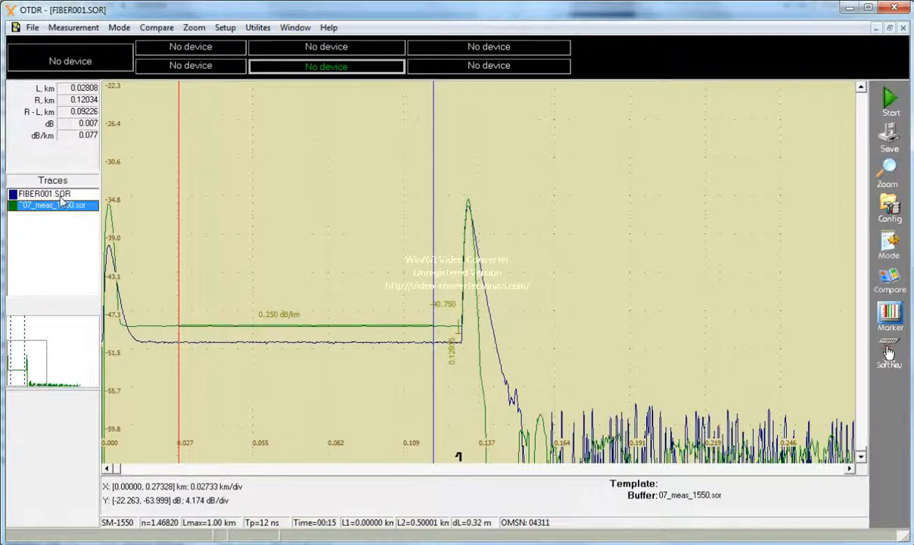
# - Select FIBER001.SOR in the Traces list as the measured trace
pyautogui.click(43, 194)
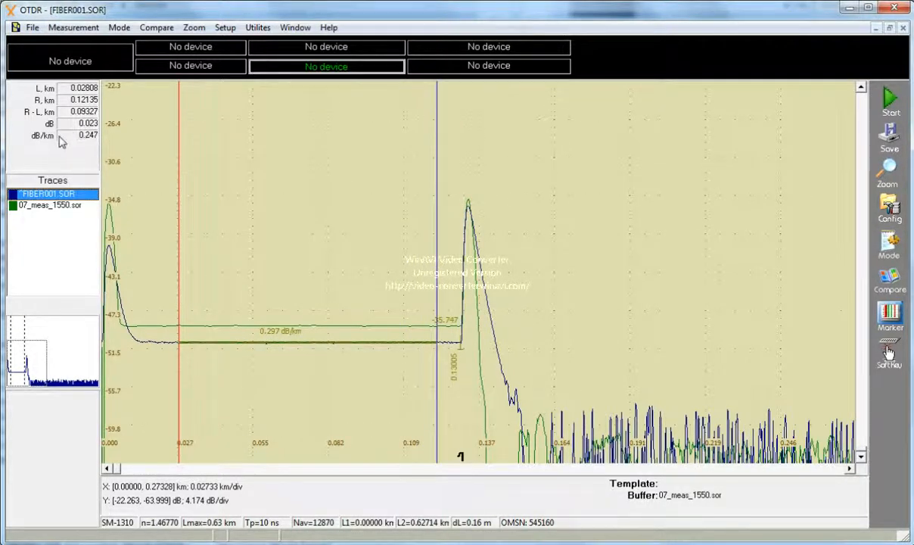
pyautogui.moveTo(66, 213)
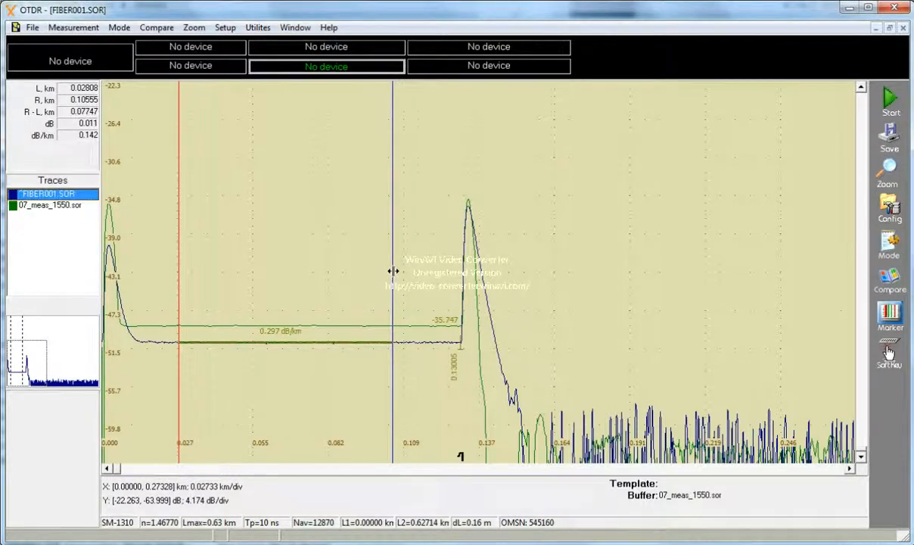
pyautogui.moveTo(106, 146)
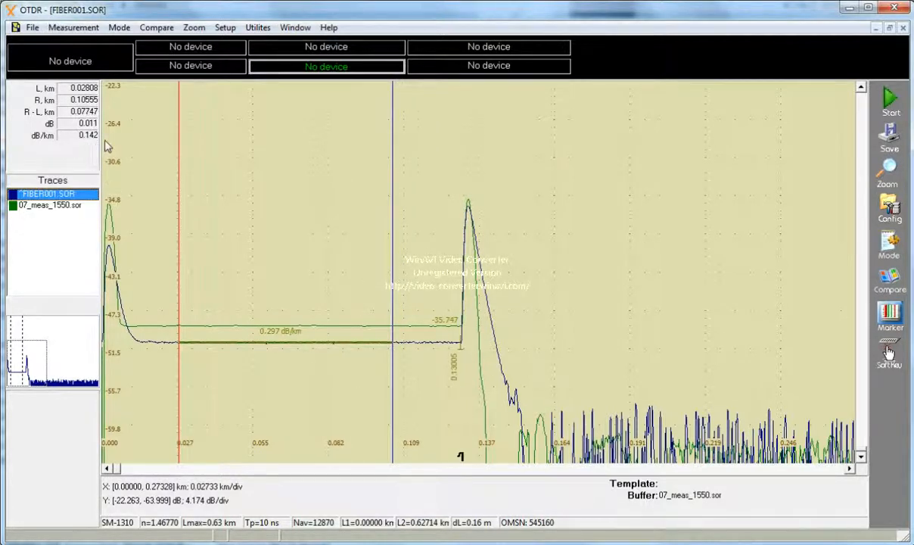
pyautogui.moveTo(116, 527)
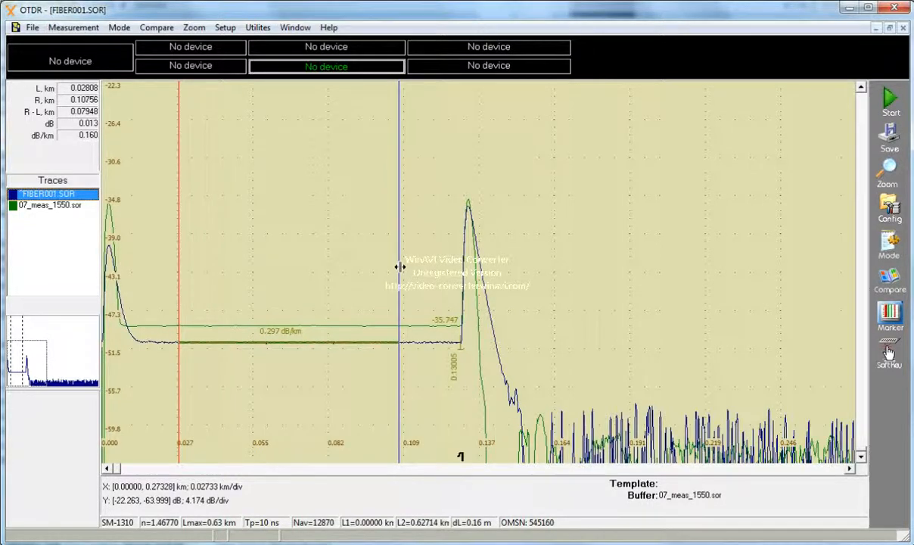
# - Set FIBER001.SOR markers to 0.021 and 0.127 km, reading 0.017 dB and 0.159 dB/km
pyautogui.moveTo(398, 265); pyautogui.dragTo(450, 264)
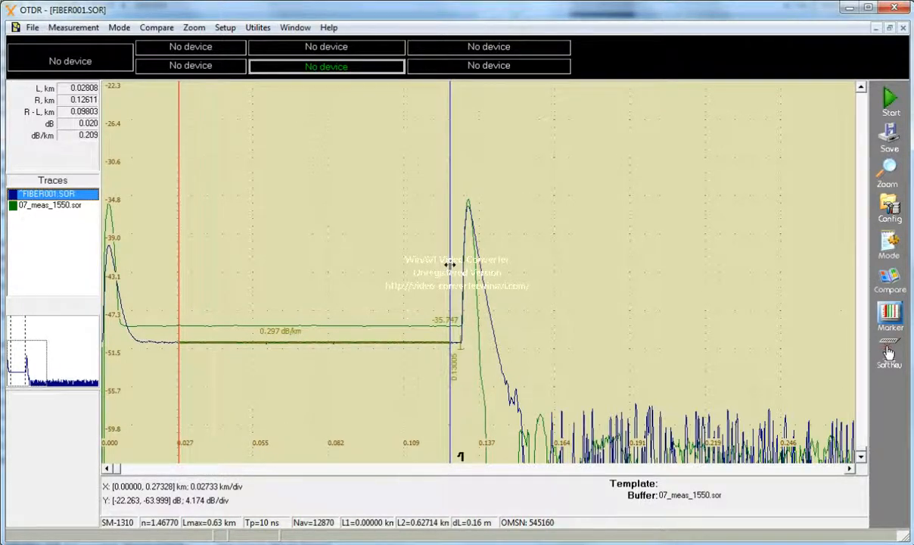
pyautogui.moveTo(179, 303); pyautogui.dragTo(165, 303)
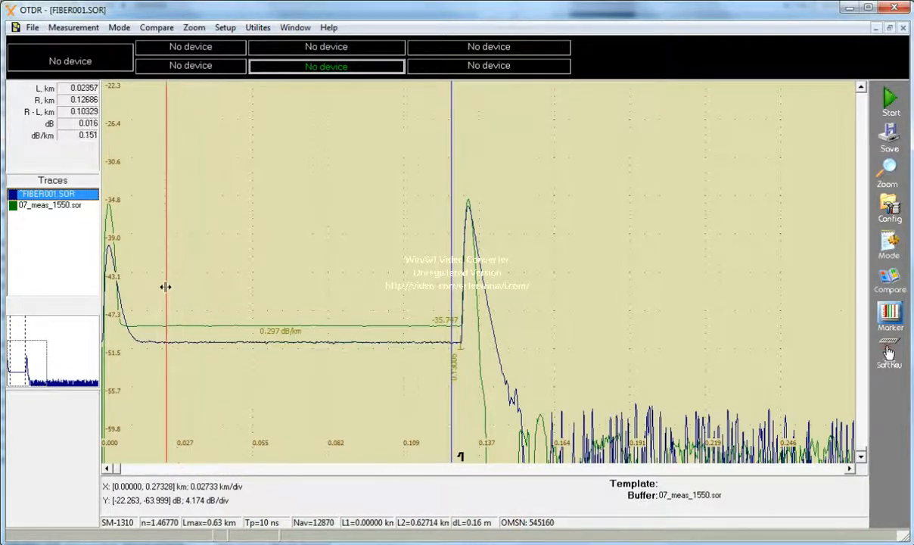
pyautogui.moveTo(165, 294); pyautogui.dragTo(149, 294)
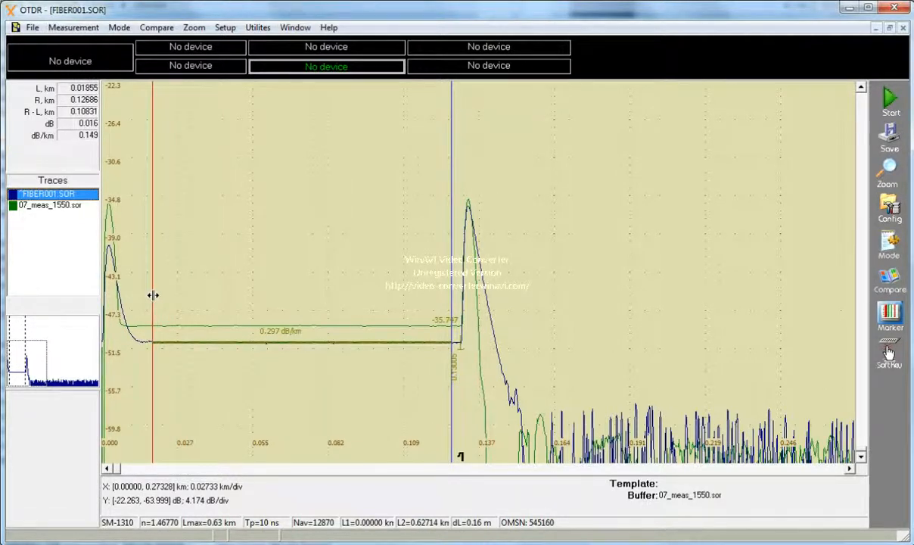
pyautogui.moveTo(152, 295); pyautogui.dragTo(160, 295)
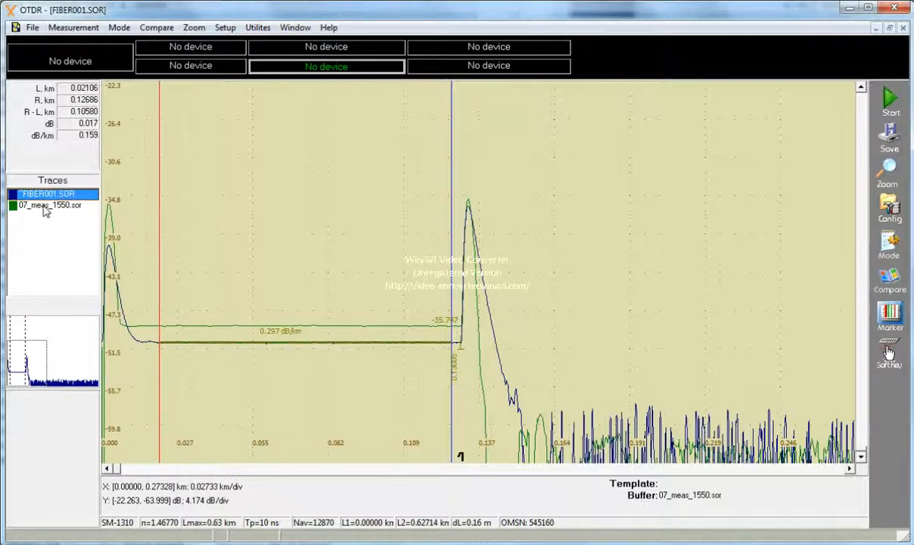
# - Measure 07_meas_1550.sor with the left marker at 0.035 km, reading 0.157 dB/km
pyautogui.click(46, 206)
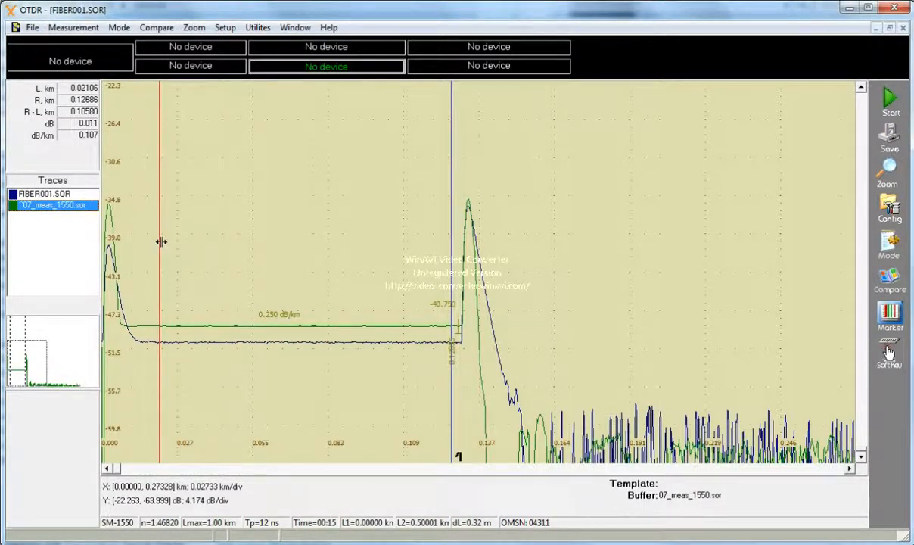
pyautogui.moveTo(160, 243); pyautogui.dragTo(199, 246)
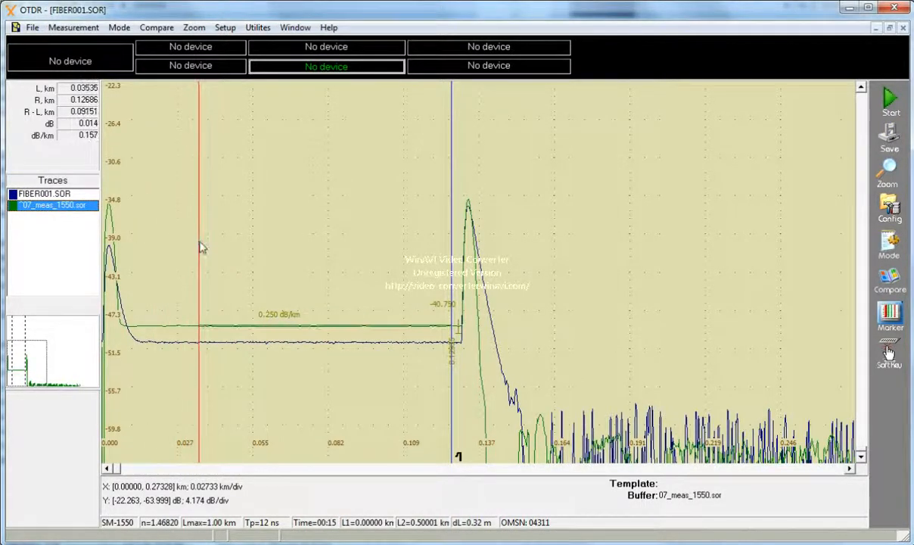